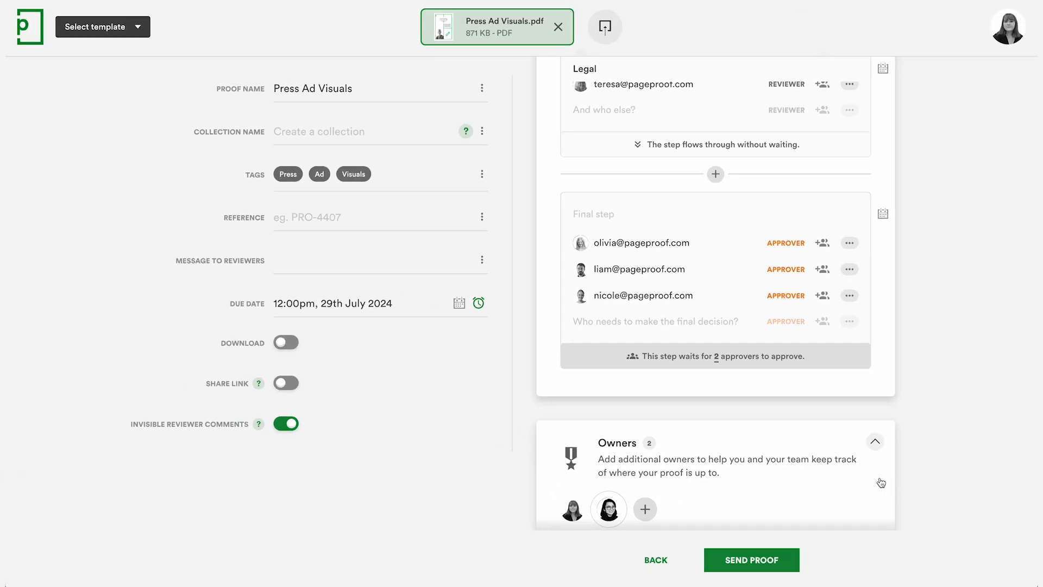
Step: Set the final step's approver count to 'Just one' instead of two
click(716, 356)
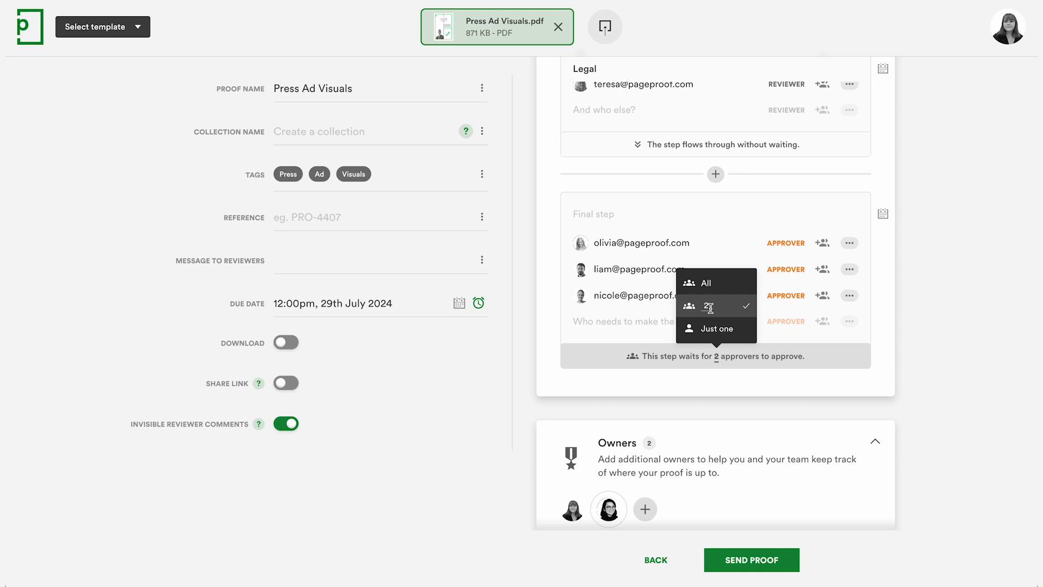
click(718, 328)
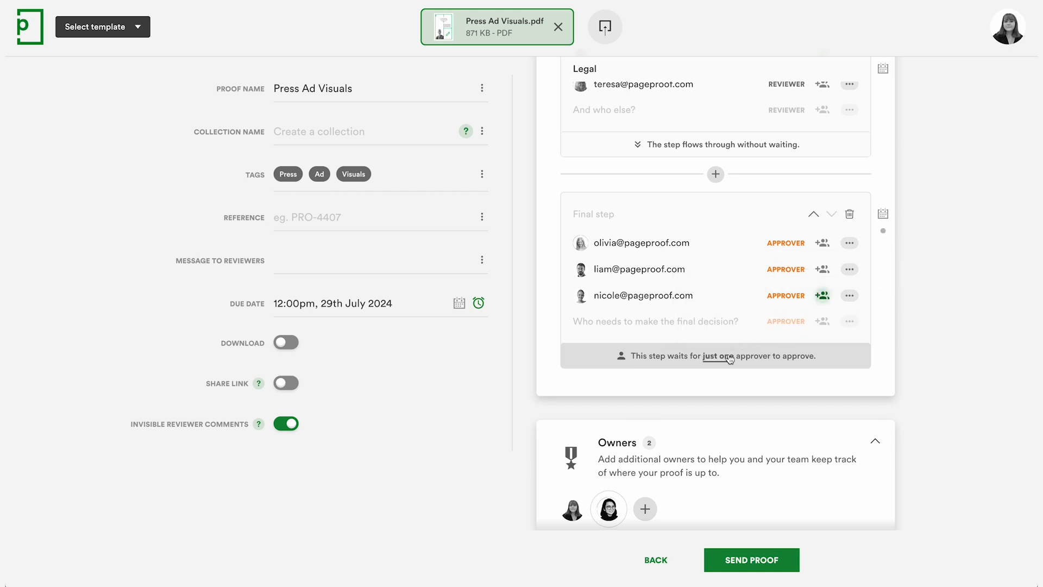
click(719, 355)
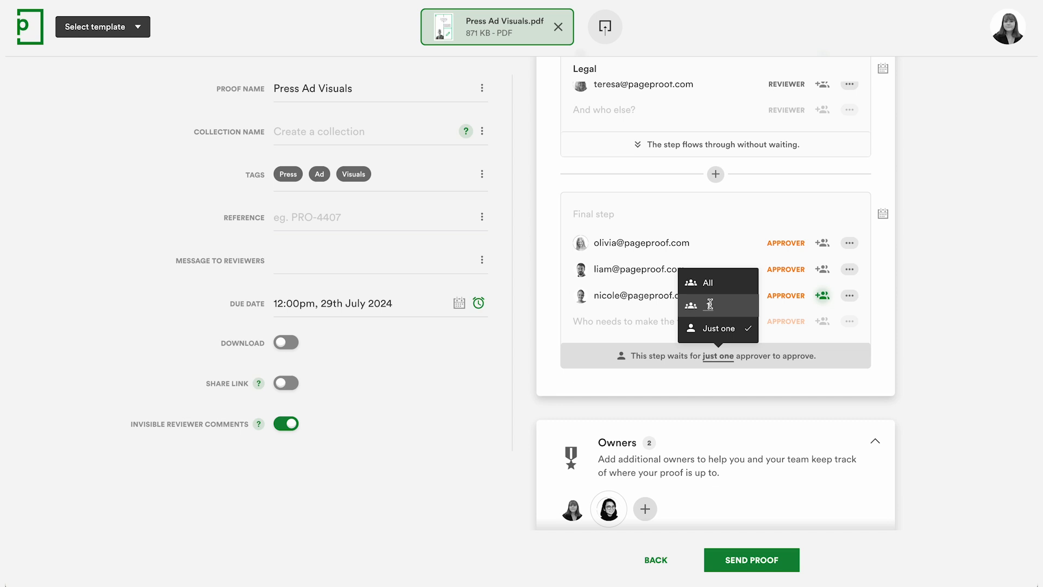
click(707, 282)
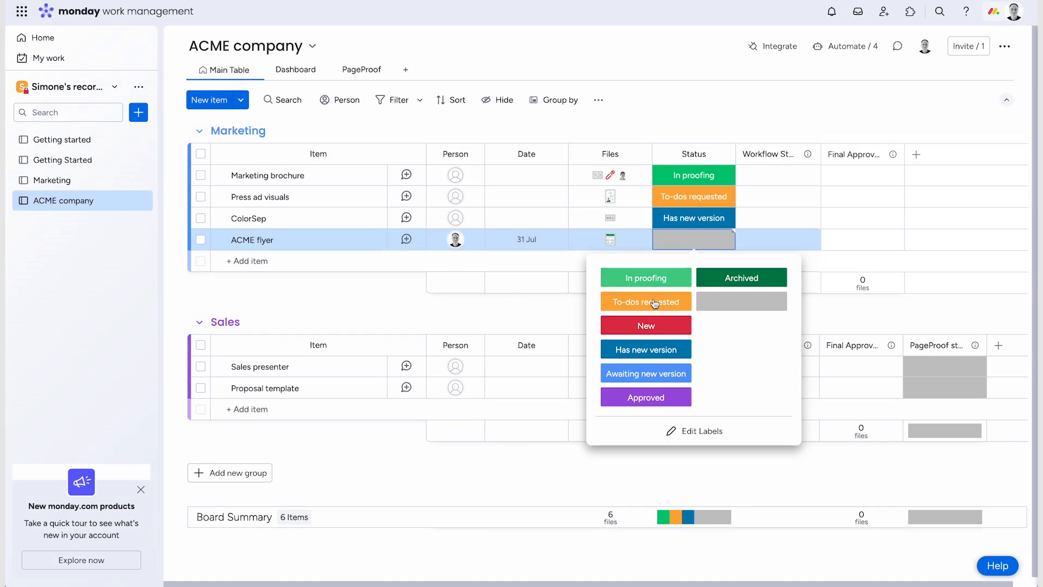
Step: Change the ACME flyer Status cell to 'To-dos requested'
click(645, 326)
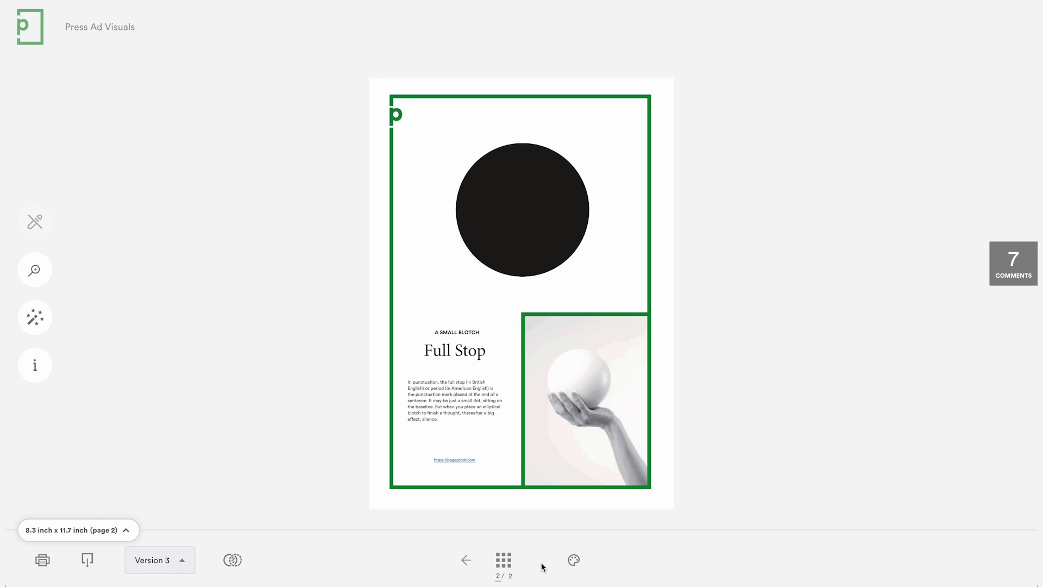
Step: Go to page 2 of Press Ad Visuals version 3 in the viewer
click(466, 559)
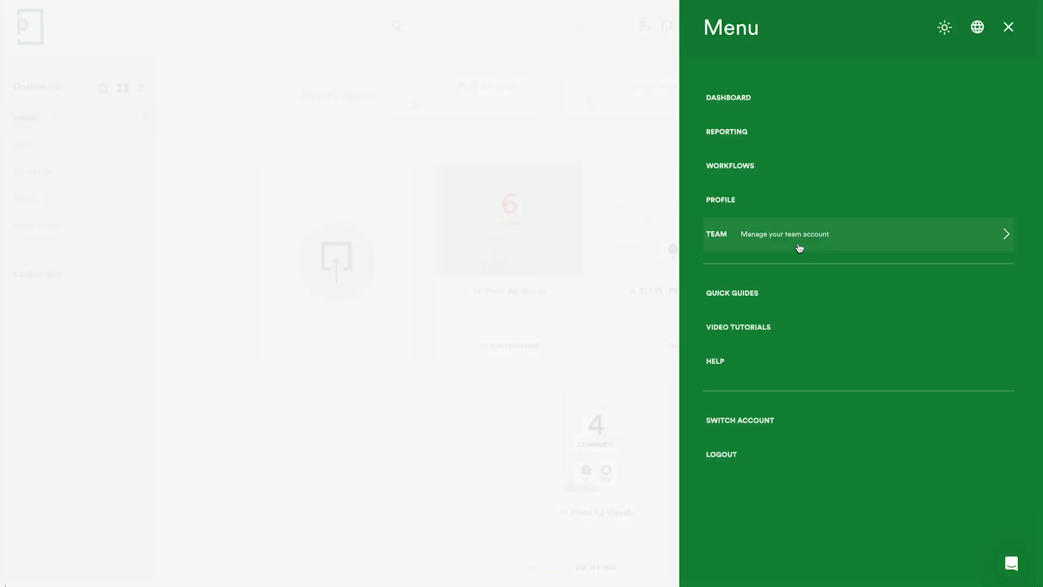
Step: Choose 'TEAM – Manage your team account' from the main menu
click(785, 234)
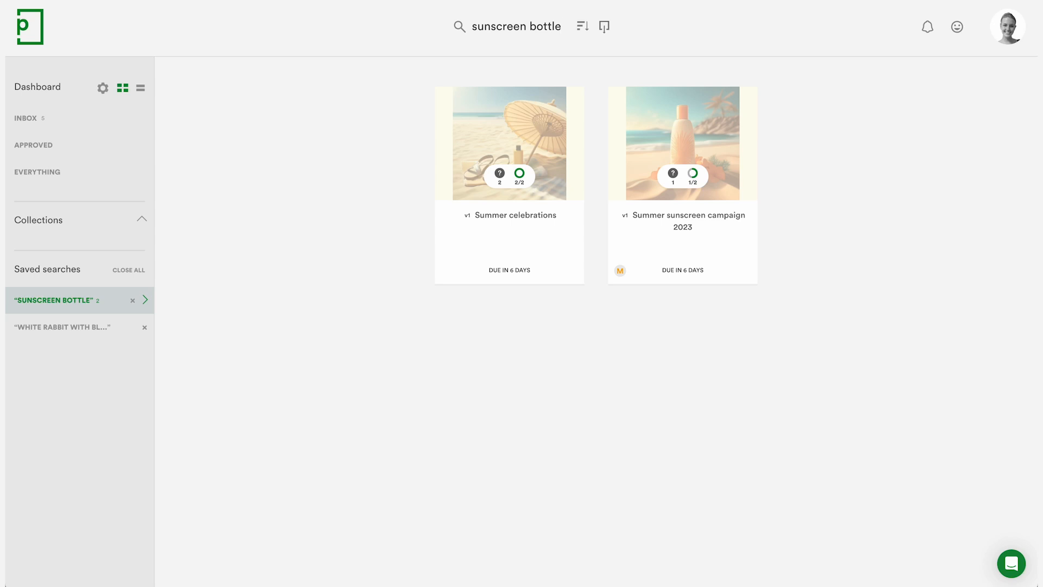
Step: Edit the 'sunscreen bottle' query in the dashboard search bar
click(522, 27)
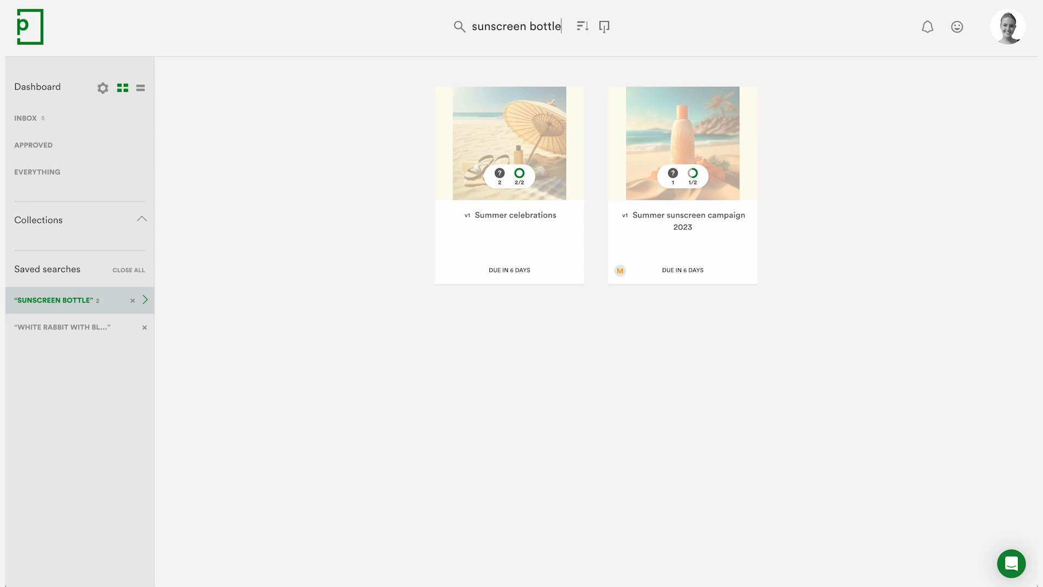